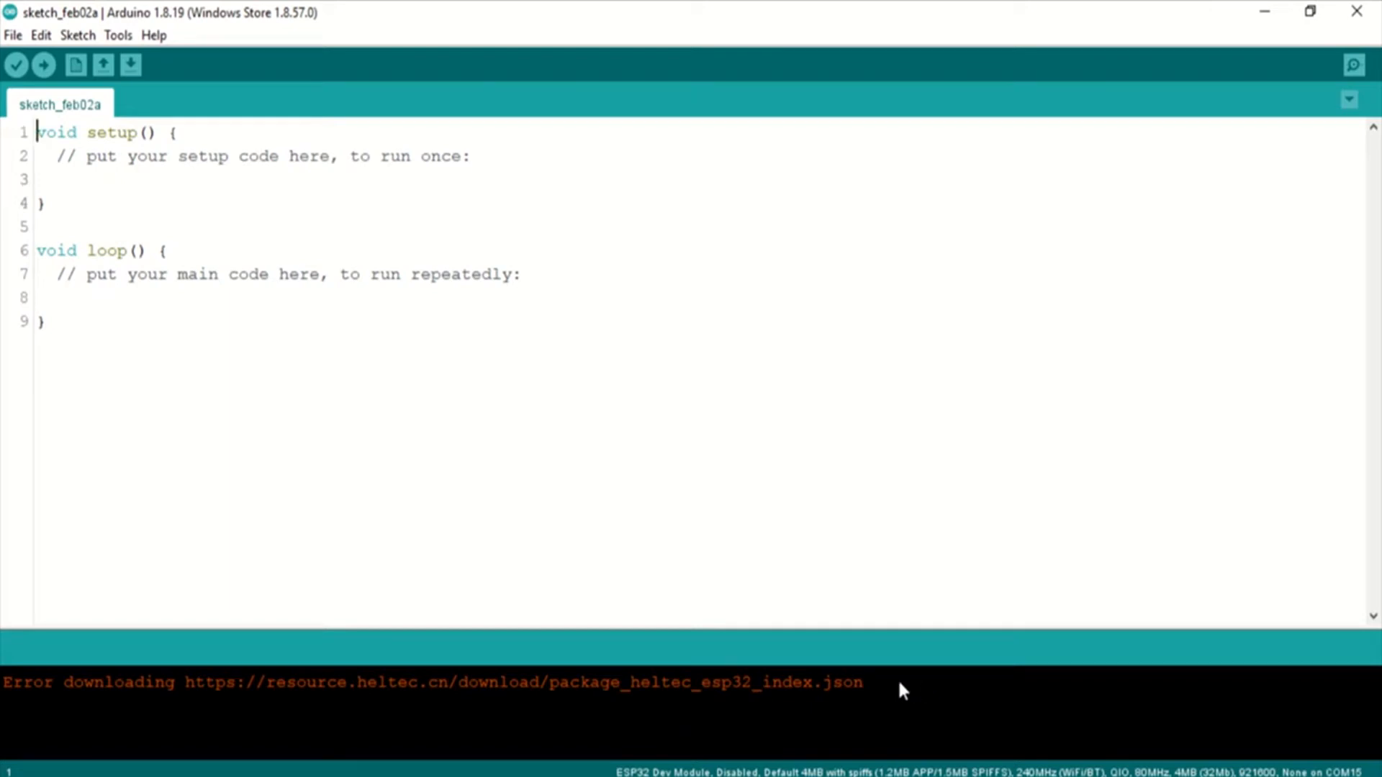
{"action": "mouse_move", "coordinate": [204, 724]}
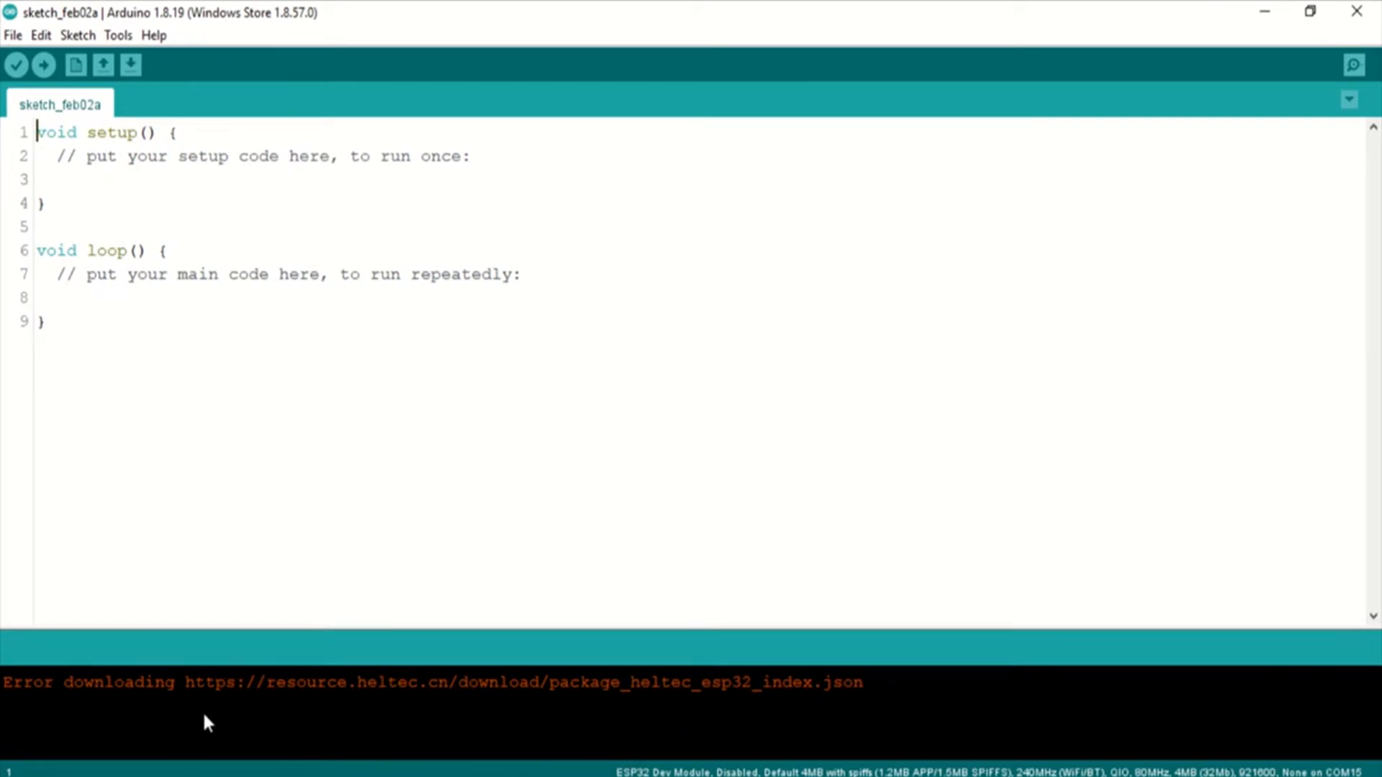
{"action": "mouse_move", "coordinate": [366, 703]}
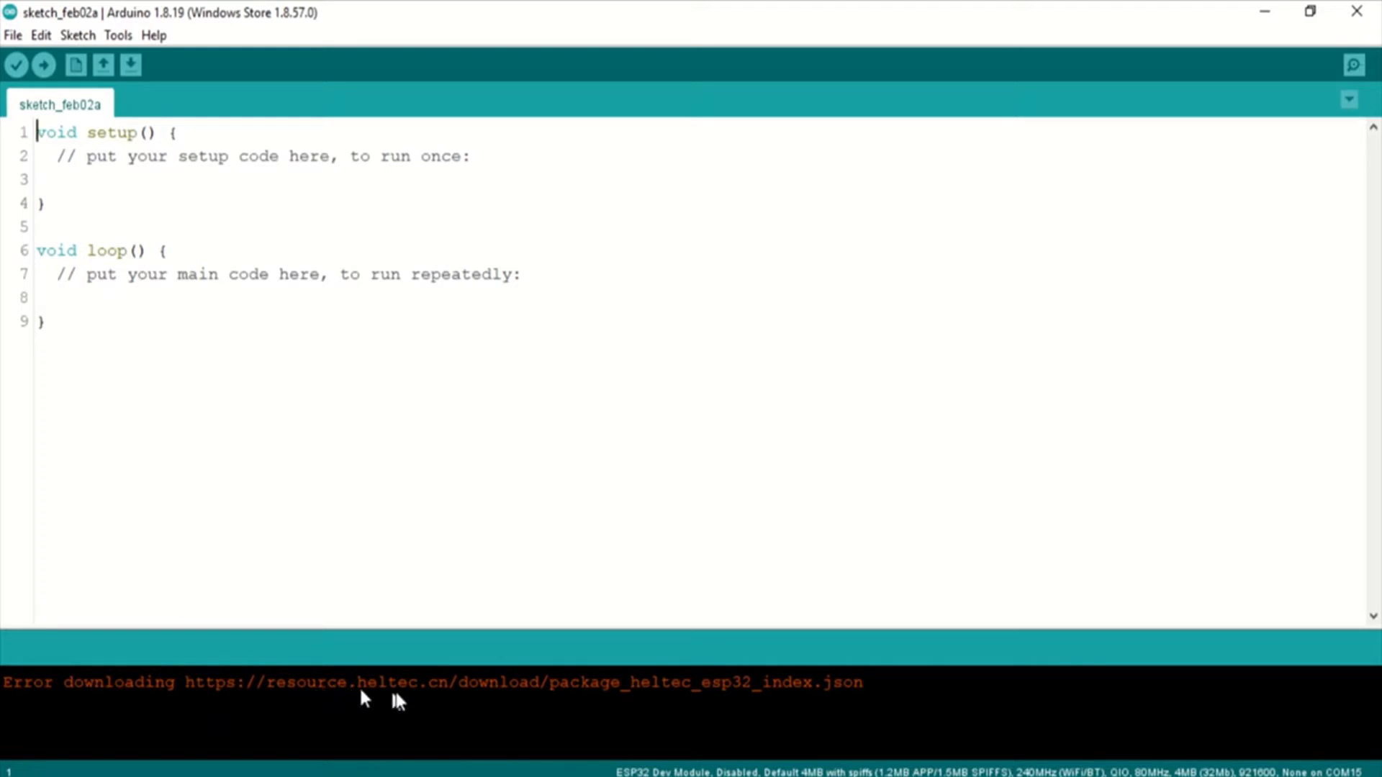
{"action": "mouse_move", "coordinate": [893, 713]}
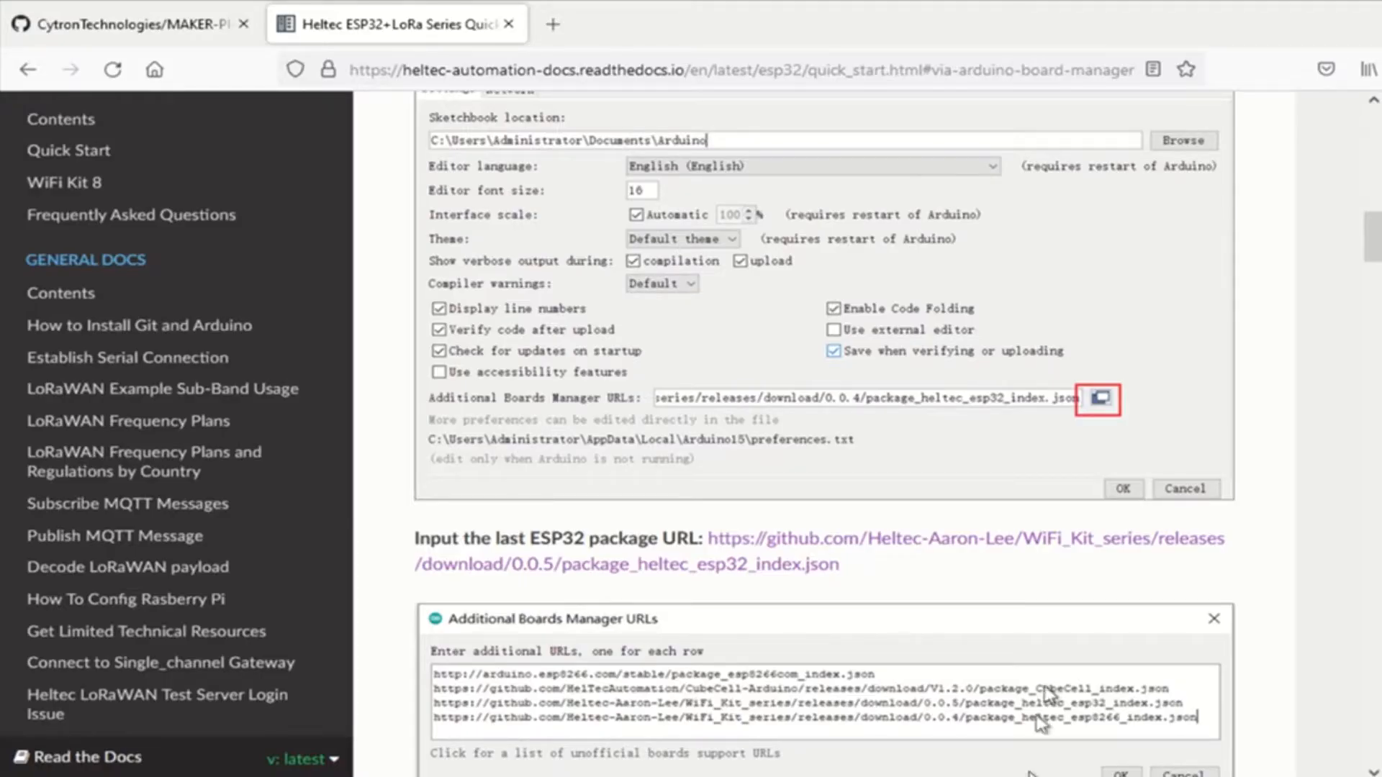
{"action": "mouse_move", "coordinate": [101, 216]}
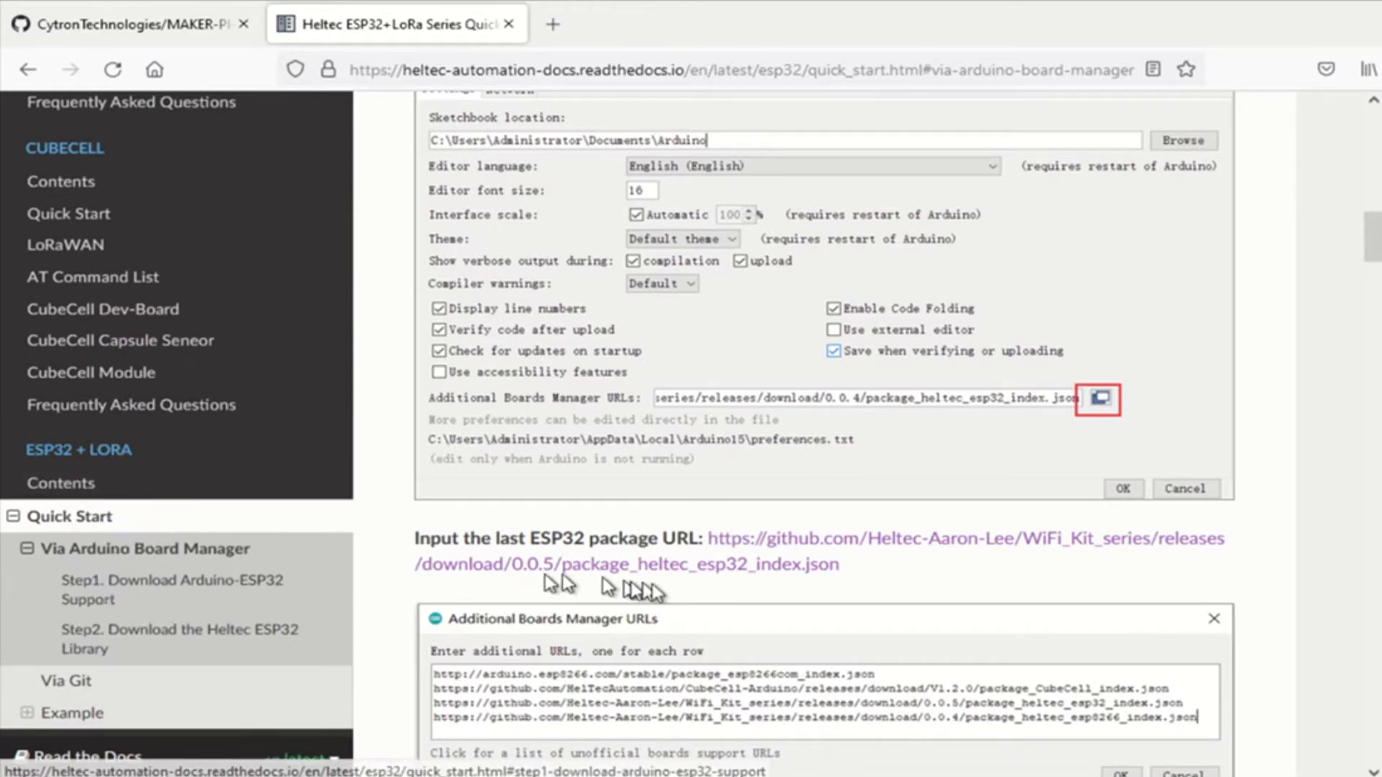
{"action": "mouse_move", "coordinate": [848, 587]}
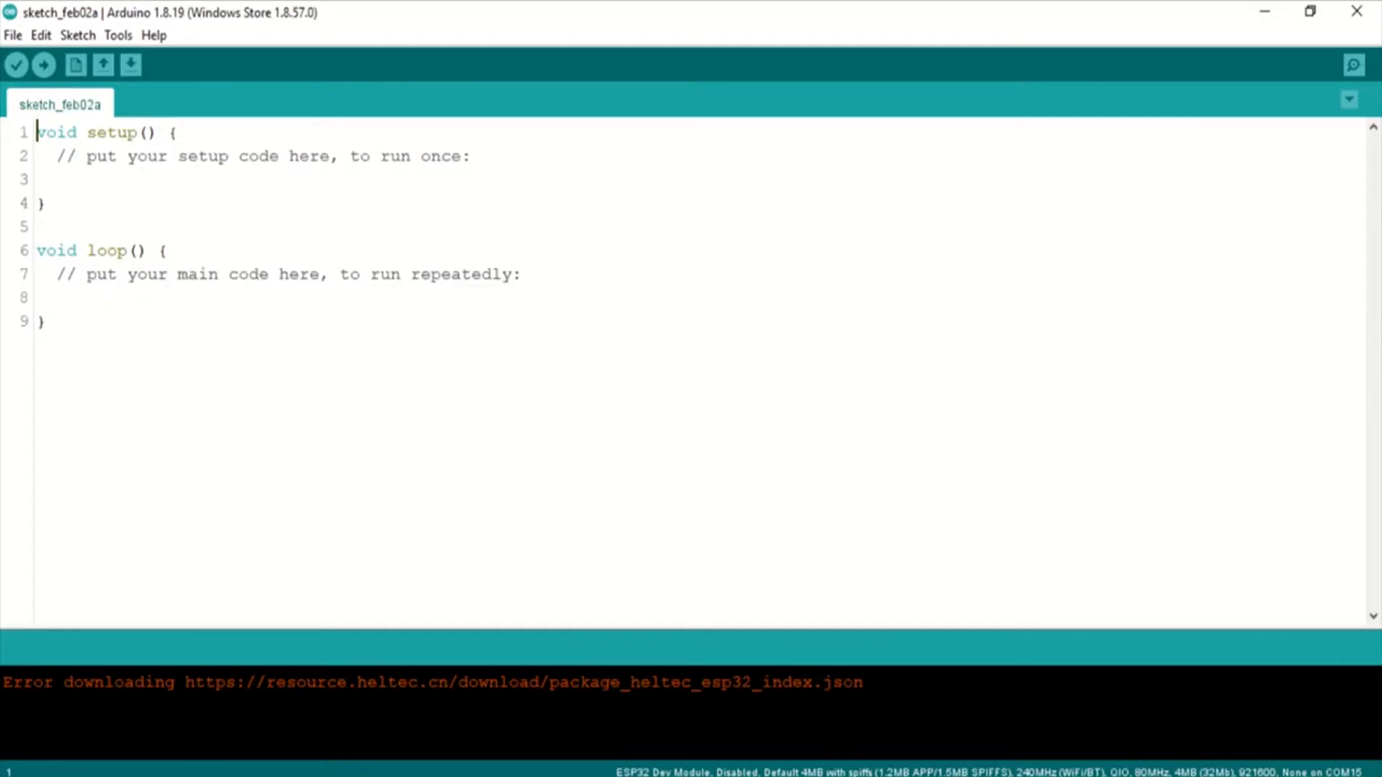
Step: Edit the Additional Boards Manager URLs in Preferences, replacing the Heltec URL, and confirm
{"action": "left_click", "coordinate": [12, 34]}
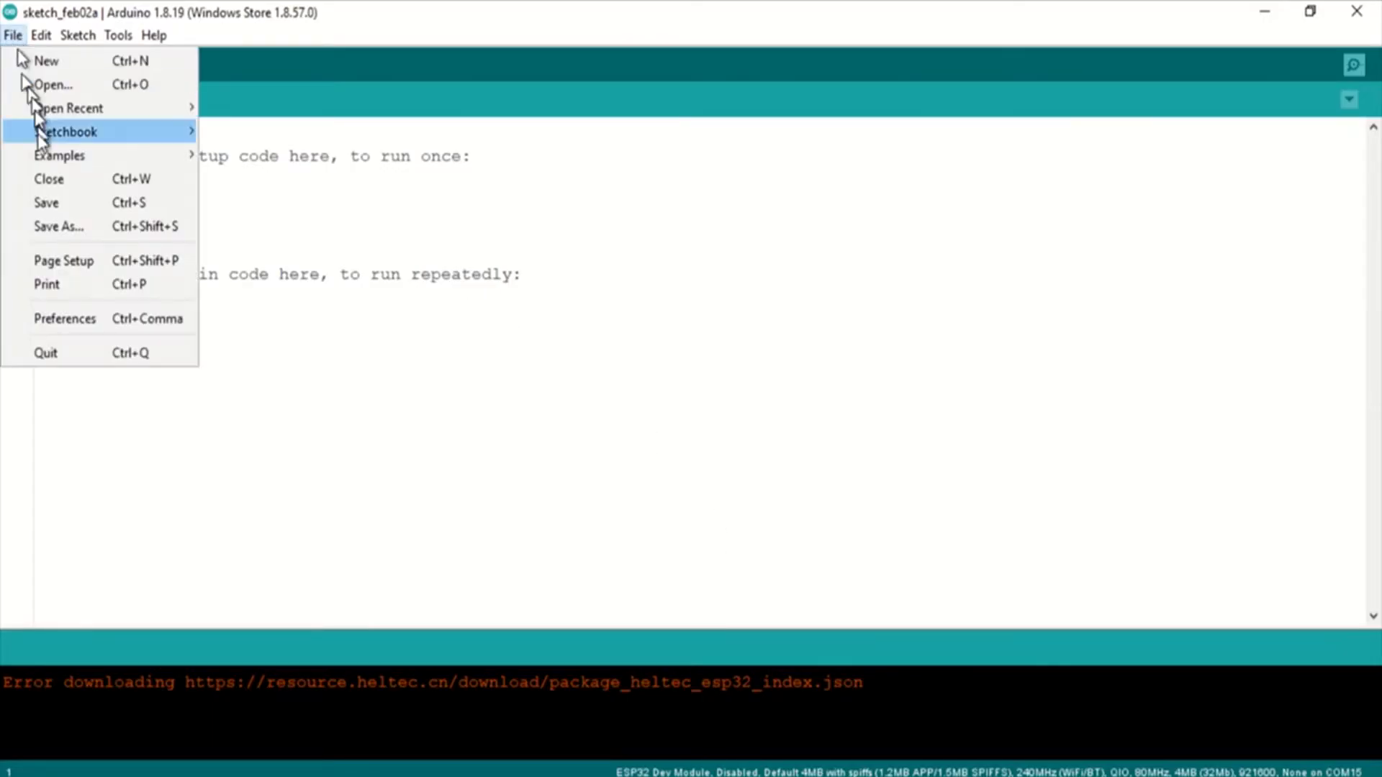
{"action": "left_click", "coordinate": [63, 318]}
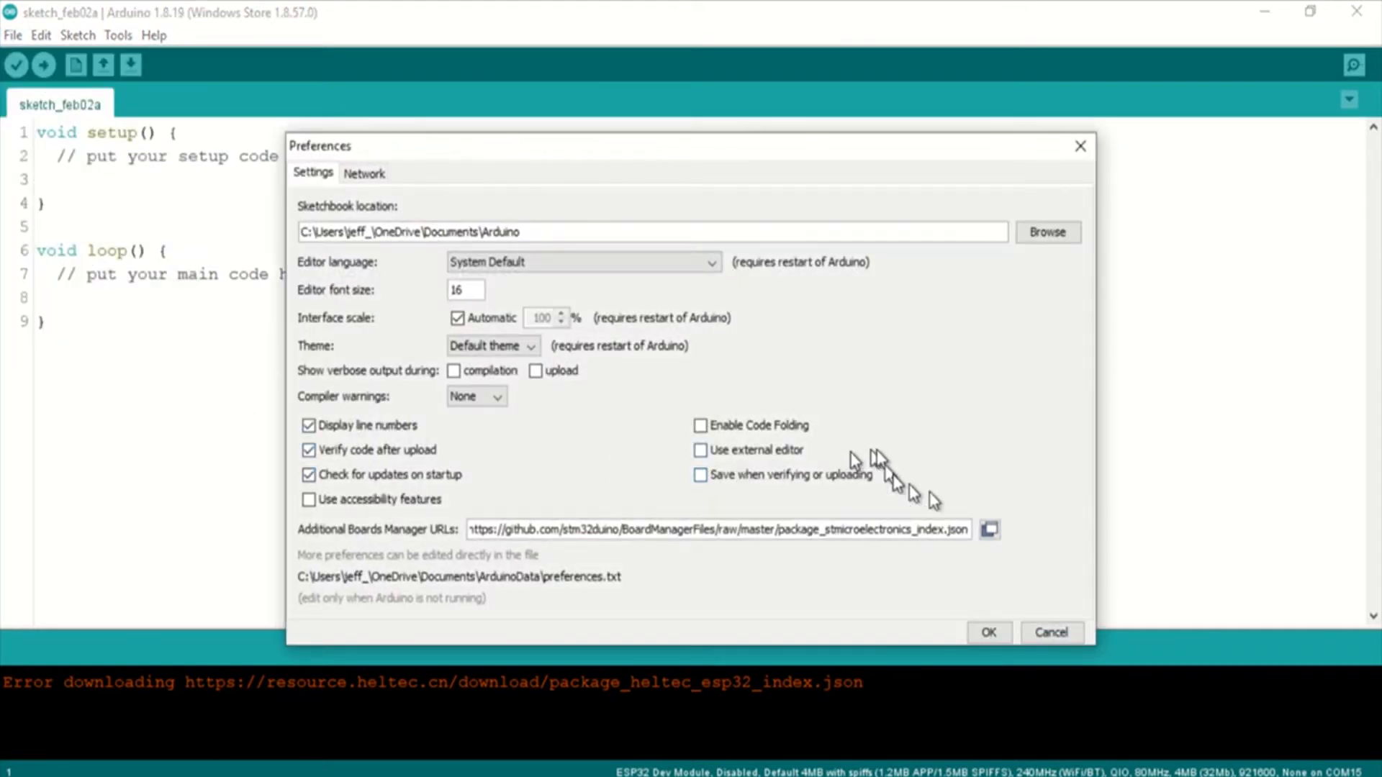
{"action": "left_click", "coordinate": [990, 530]}
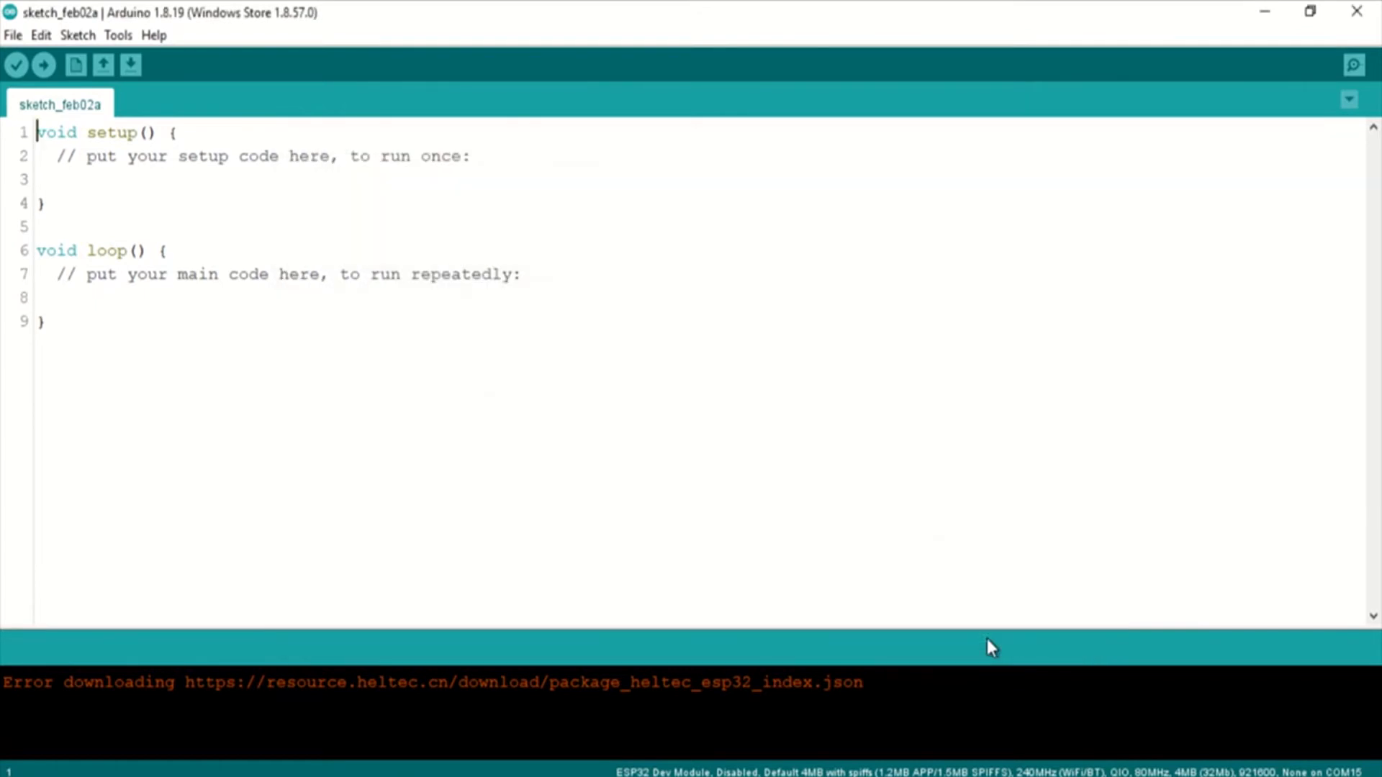
Step: Start a new sketch in its own window and maximize it, showing no download error
{"action": "left_click", "coordinate": [13, 34]}
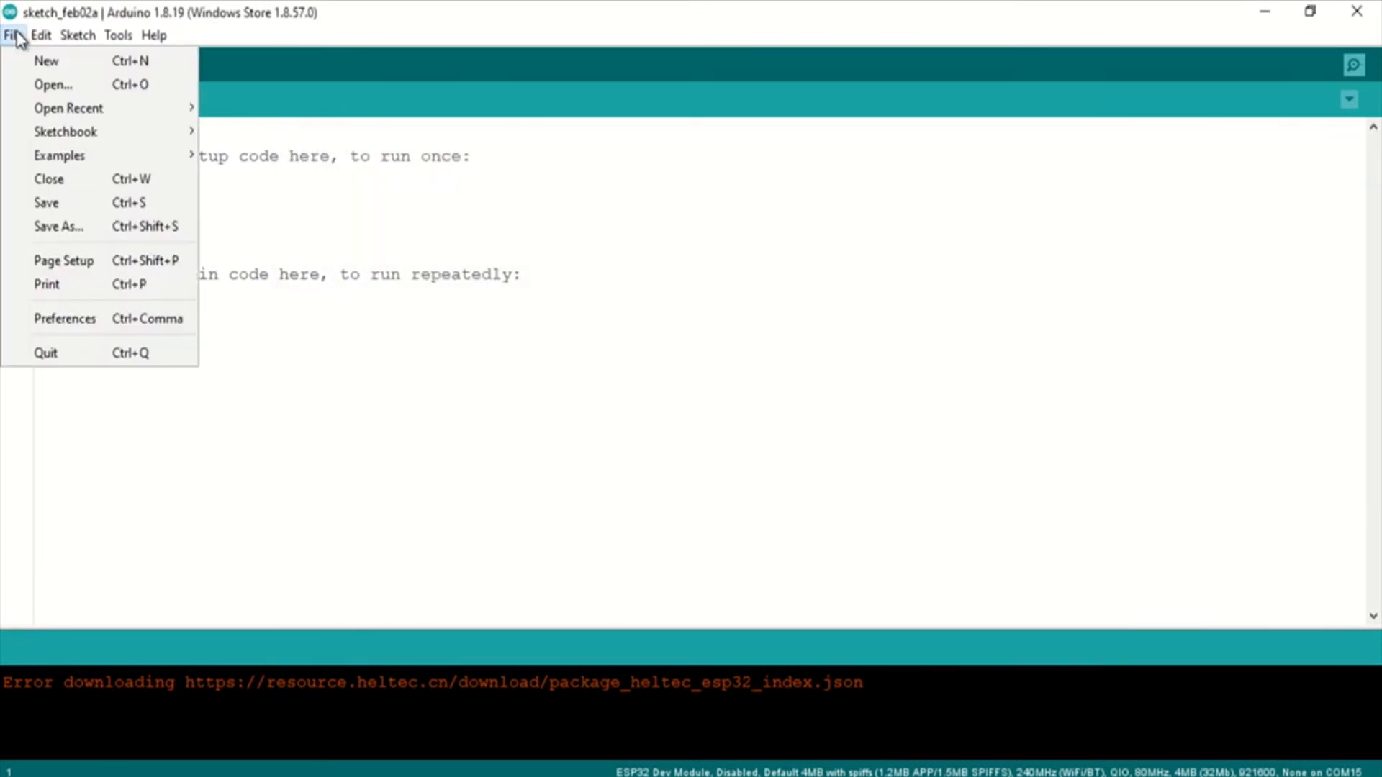
{"action": "left_click", "coordinate": [40, 60]}
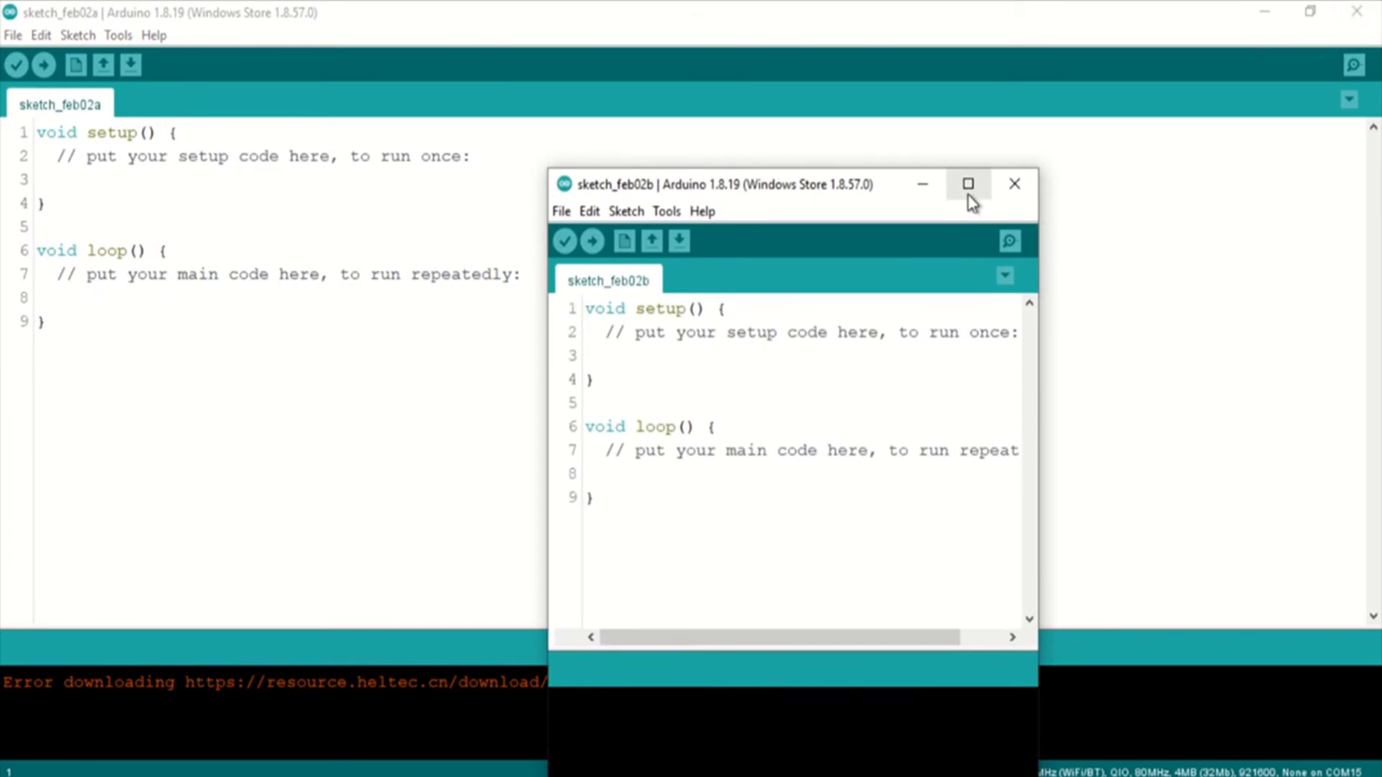
{"action": "left_click", "coordinate": [968, 184]}
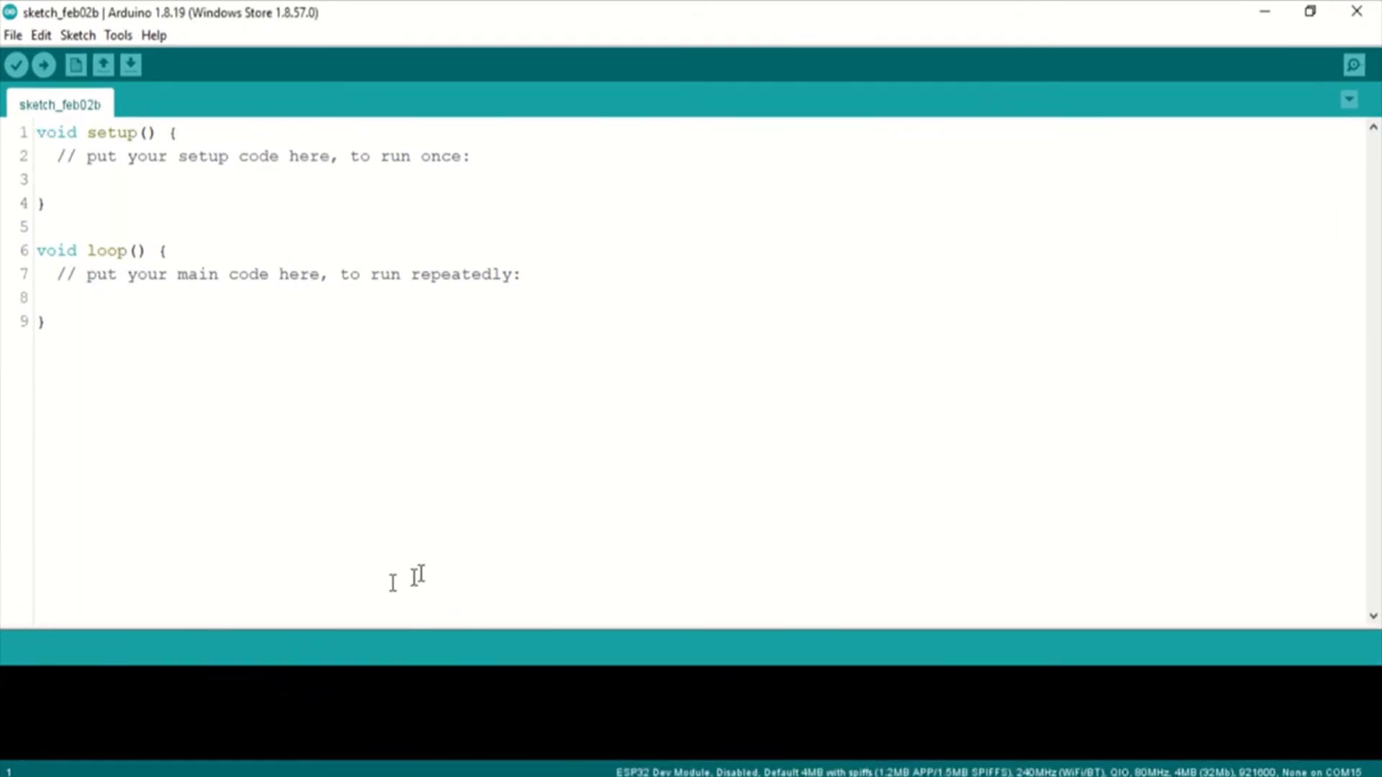